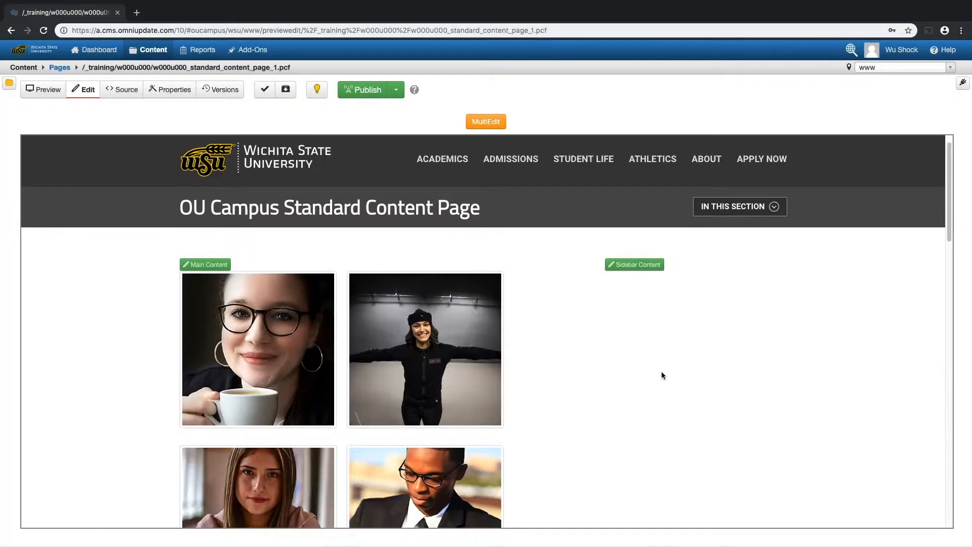
# - Open the MRC Image Gallery asset from Content > Assets in a new tab
pyautogui.scroll(-3)
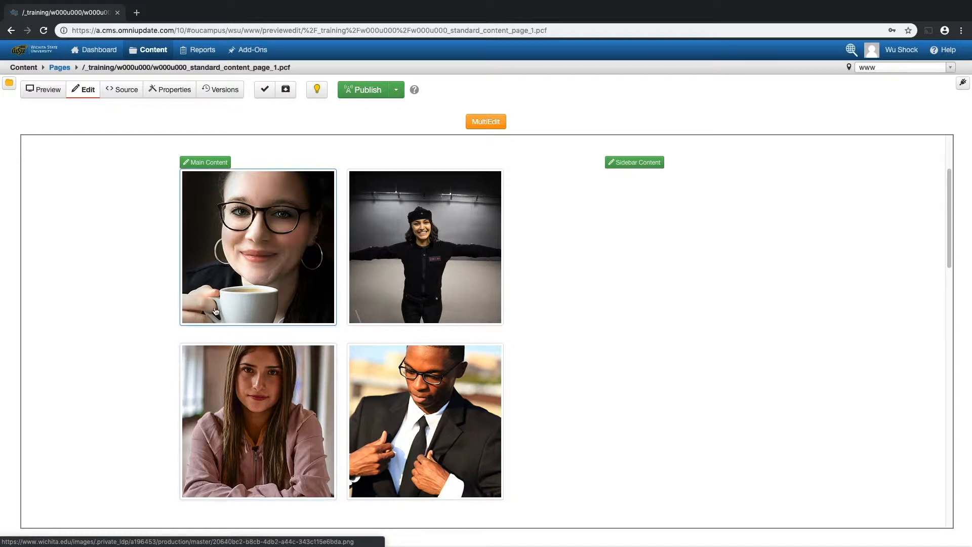
pyautogui.click(152, 50)
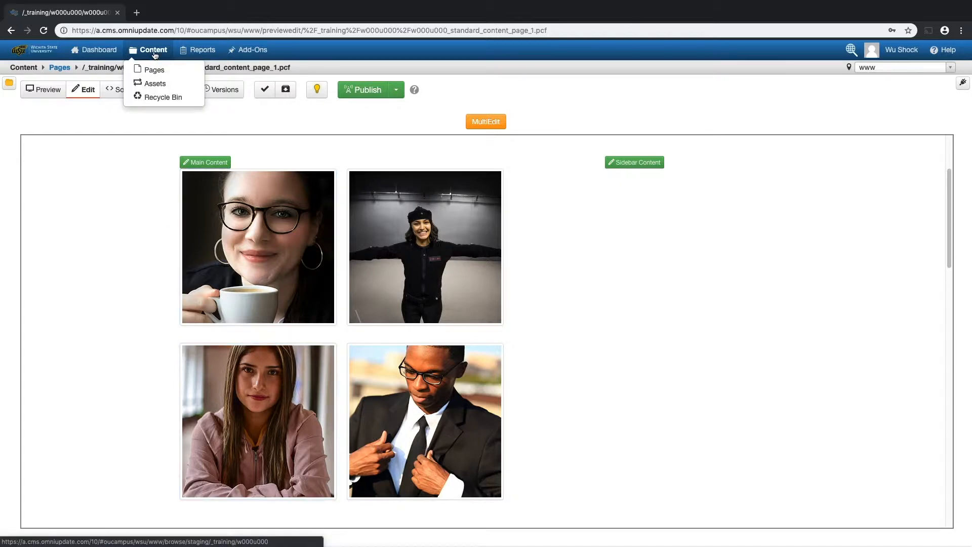
pyautogui.click(155, 83)
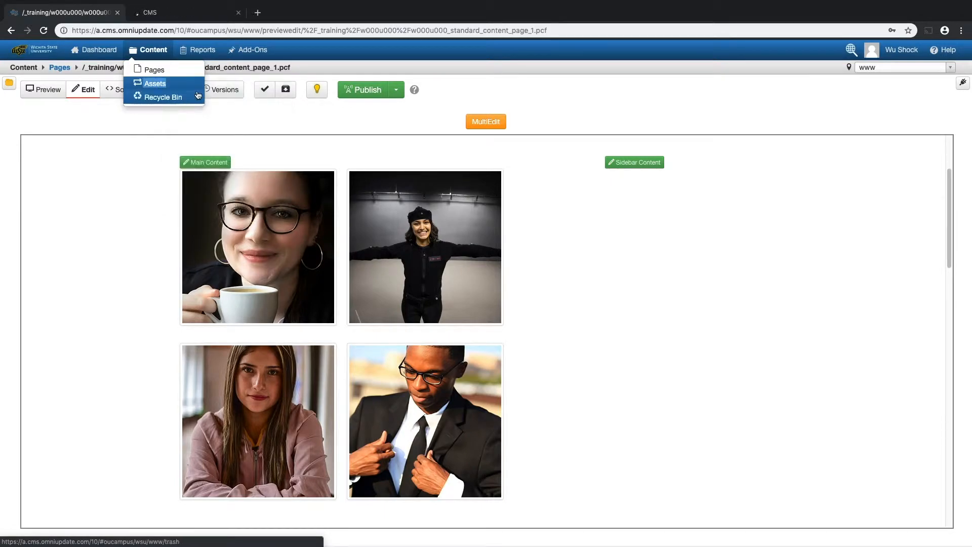
pyautogui.click(155, 84)
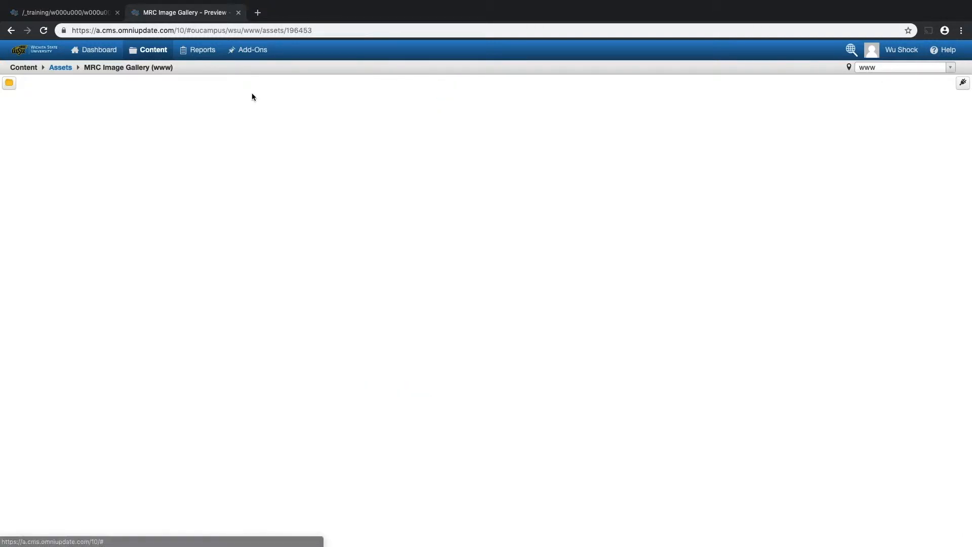
# - Edit the gallery: set thumbnail size to 350 by 350 with Original aspect ratio
pyautogui.click(246, 89)
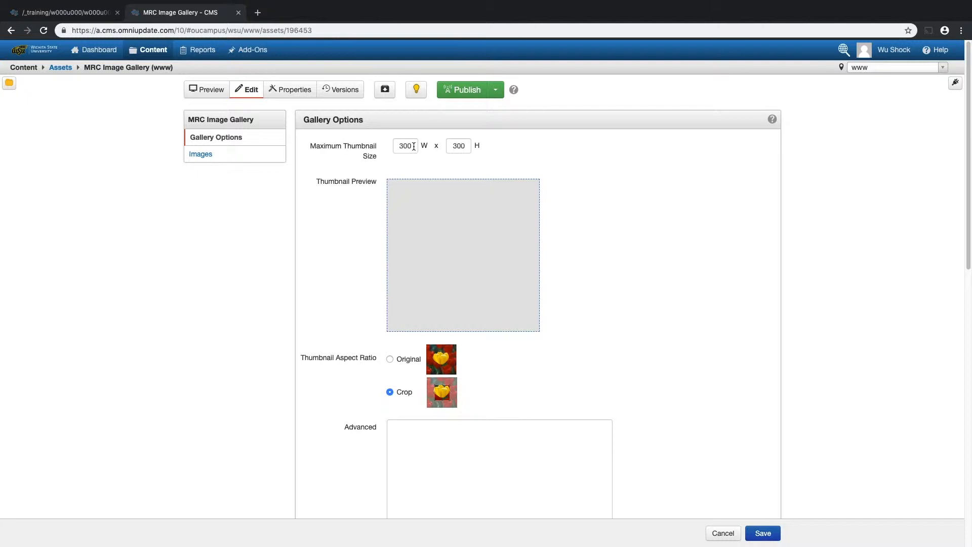
pyautogui.write('350')
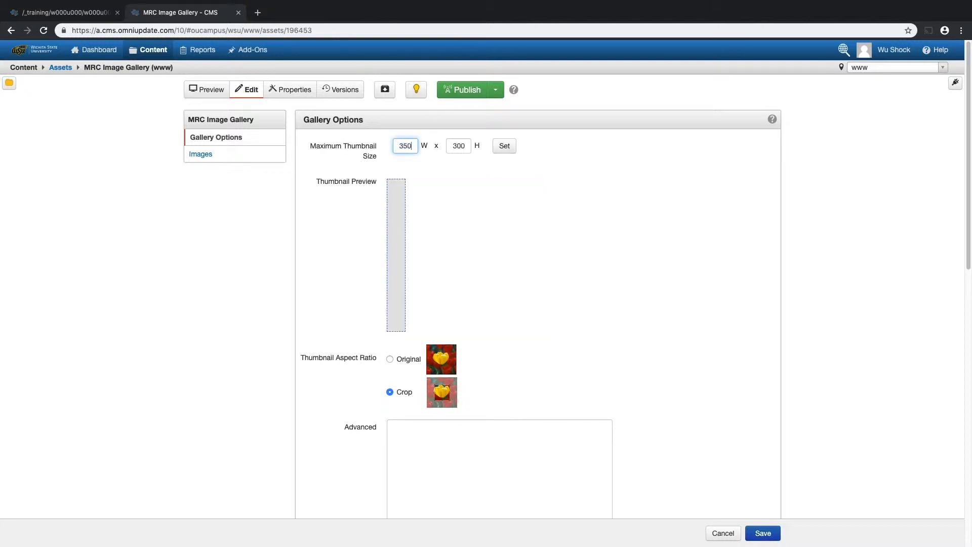
pyautogui.write('350')
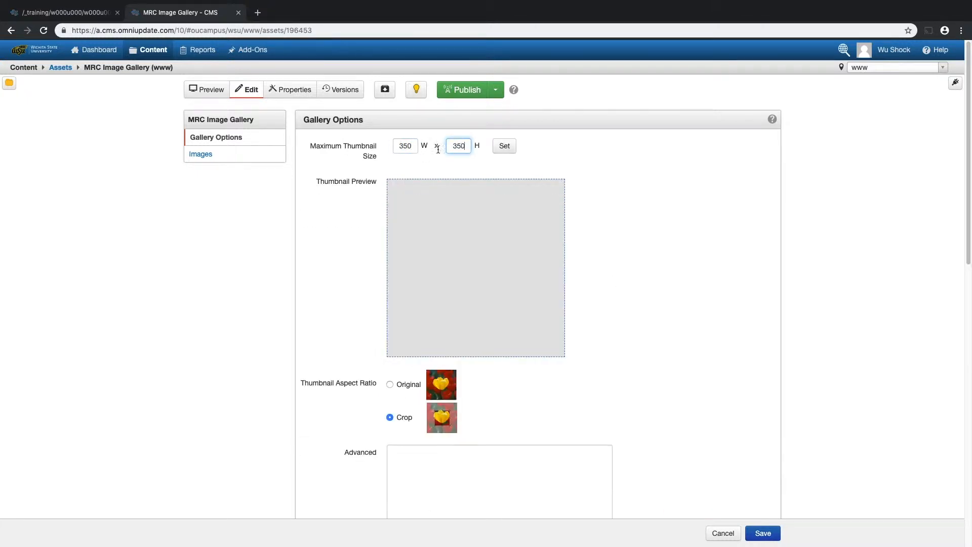
pyautogui.click(504, 146)
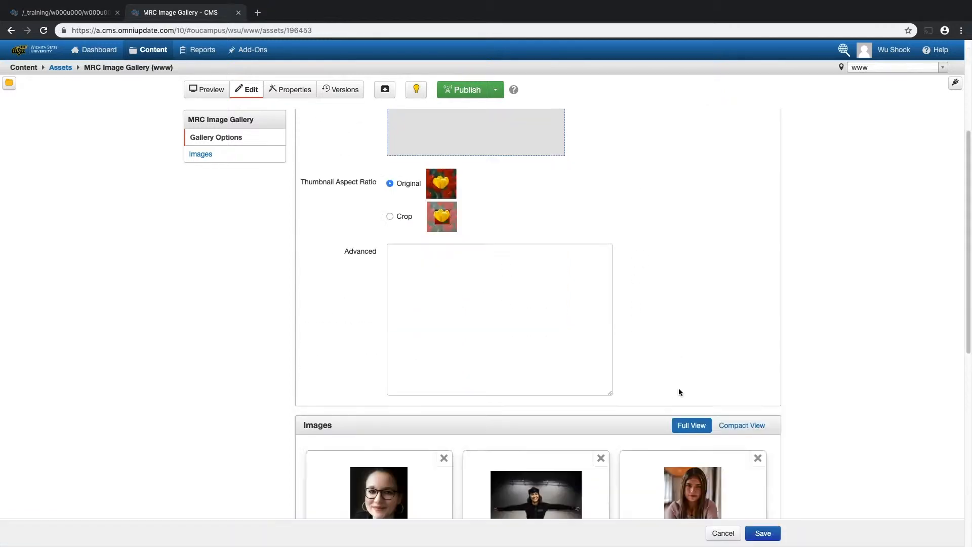
# - Delete Person 2 and order images: motion-capture student, Person 3, Person 1
pyautogui.click(202, 154)
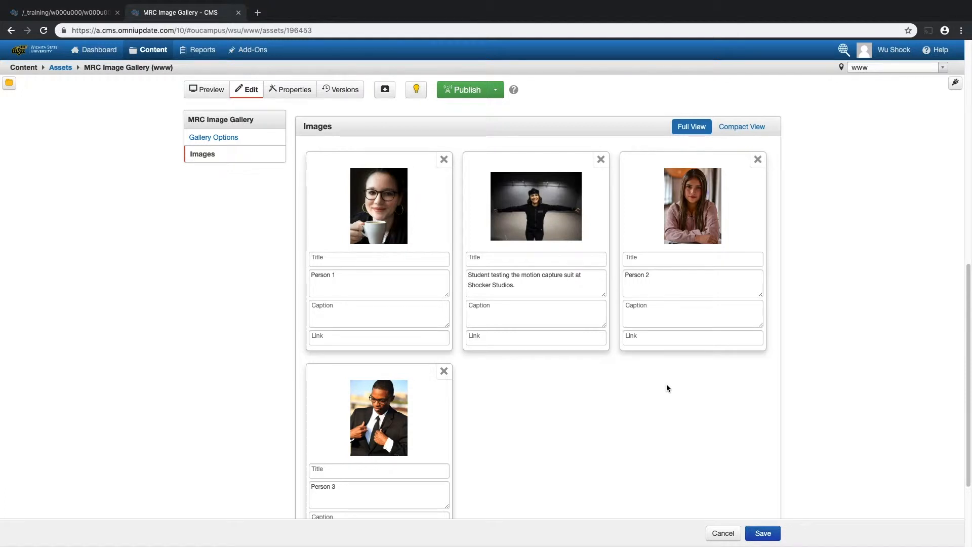
pyautogui.moveTo(757, 160)
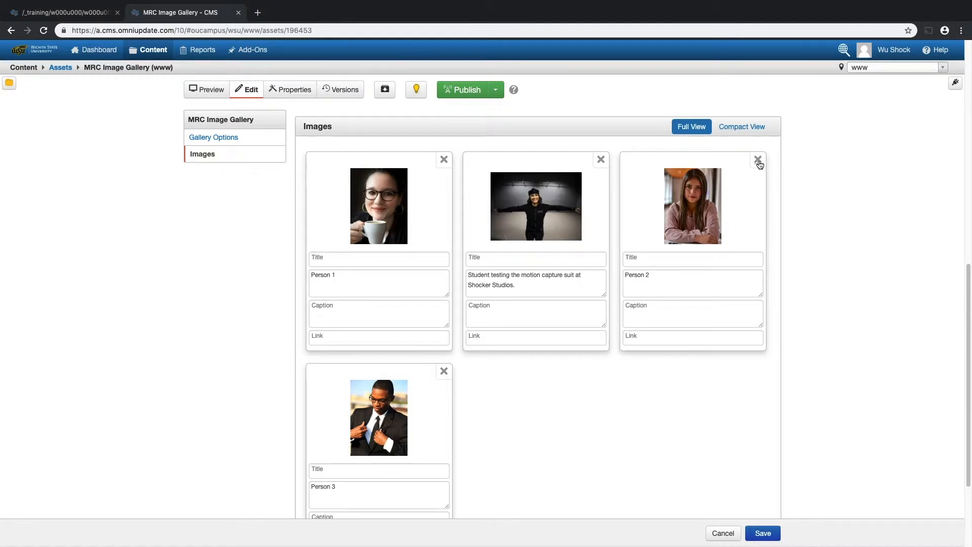
pyautogui.click(757, 160)
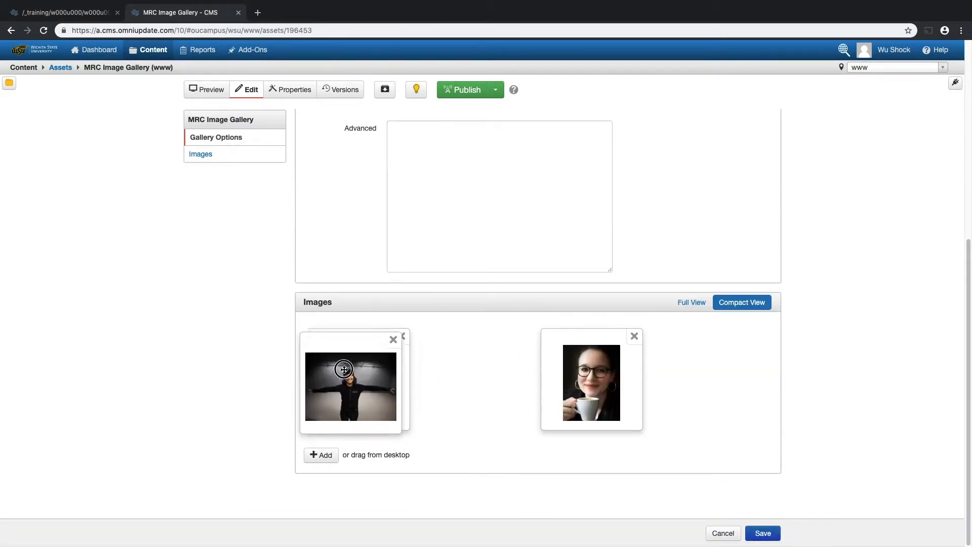
pyautogui.click(691, 206)
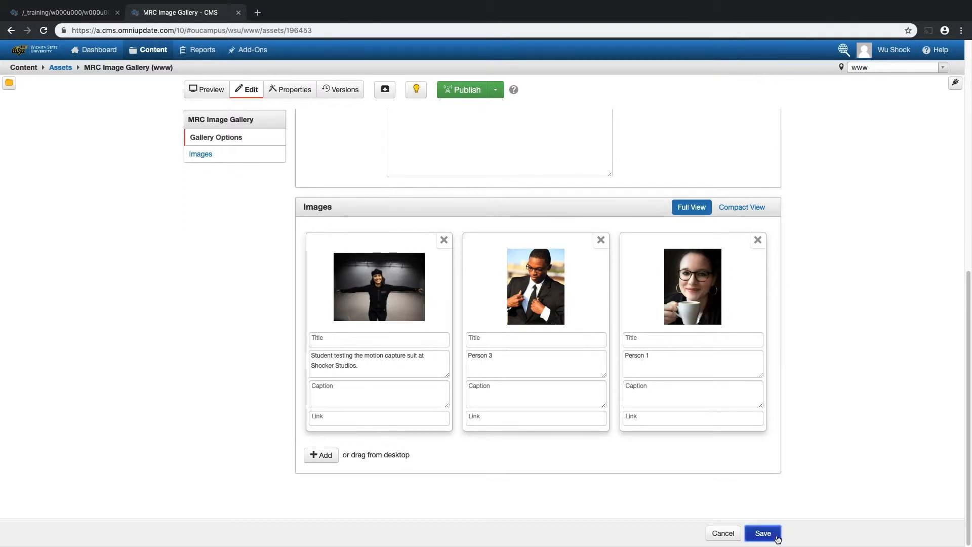
# - Save the gallery asset and publish it with its subscribing page, dismissing the confirmation
pyautogui.click(762, 533)
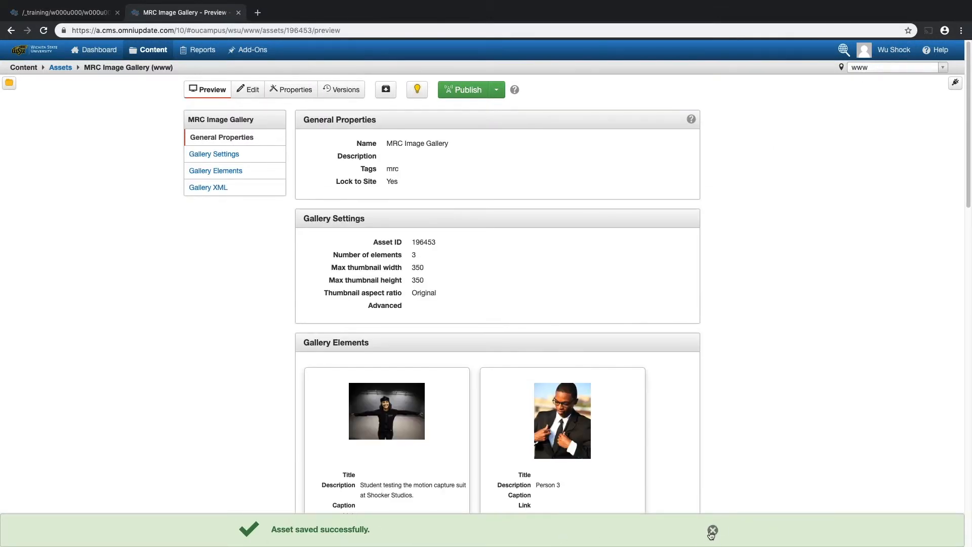
pyautogui.click(462, 90)
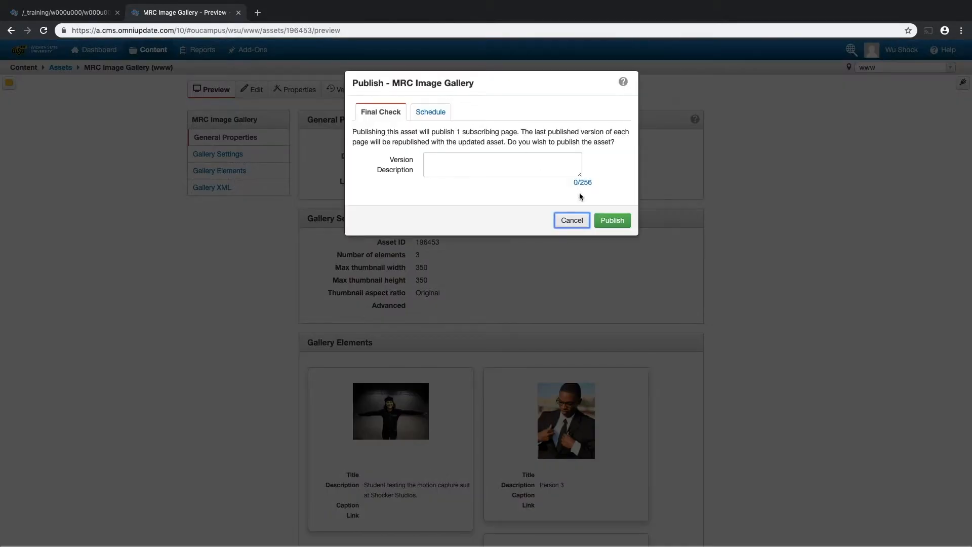
pyautogui.click(610, 220)
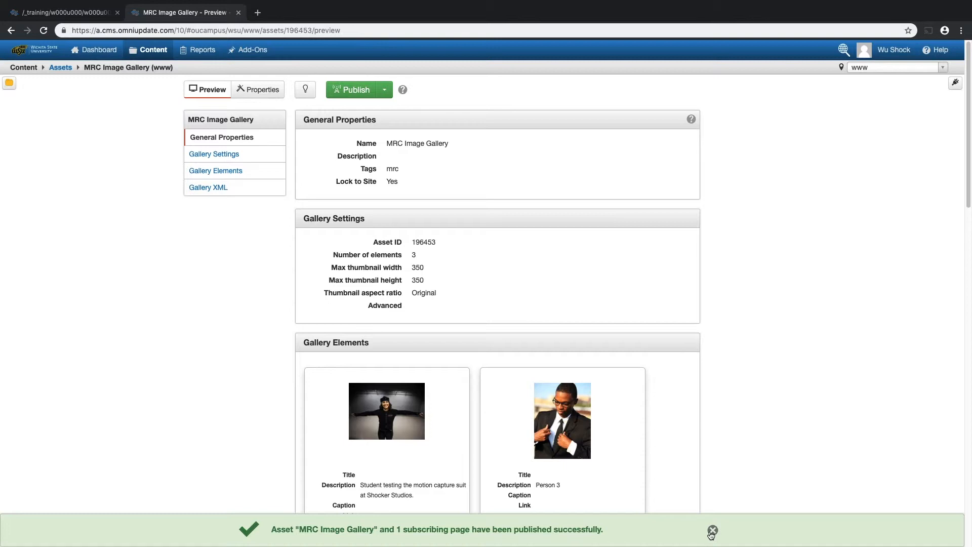
pyautogui.click(711, 532)
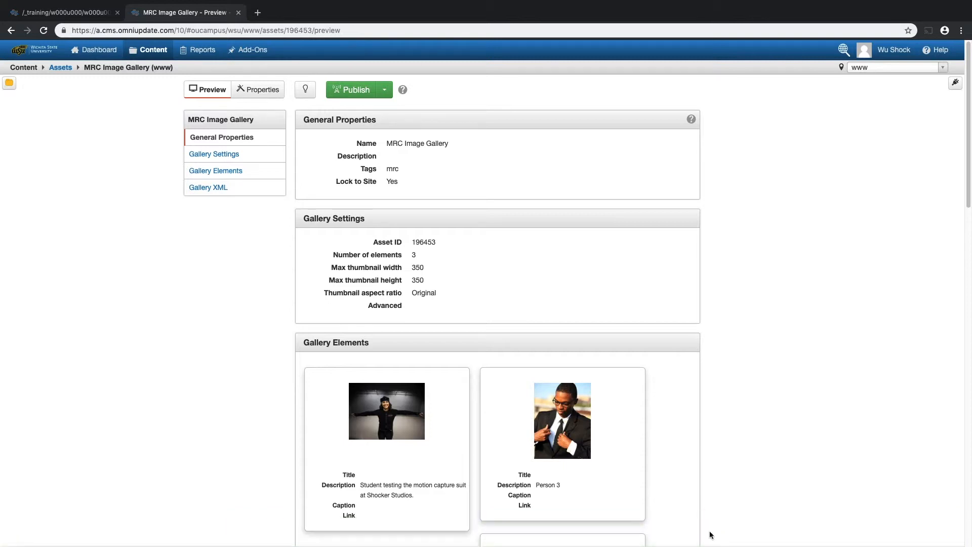
pyautogui.moveTo(193, 17)
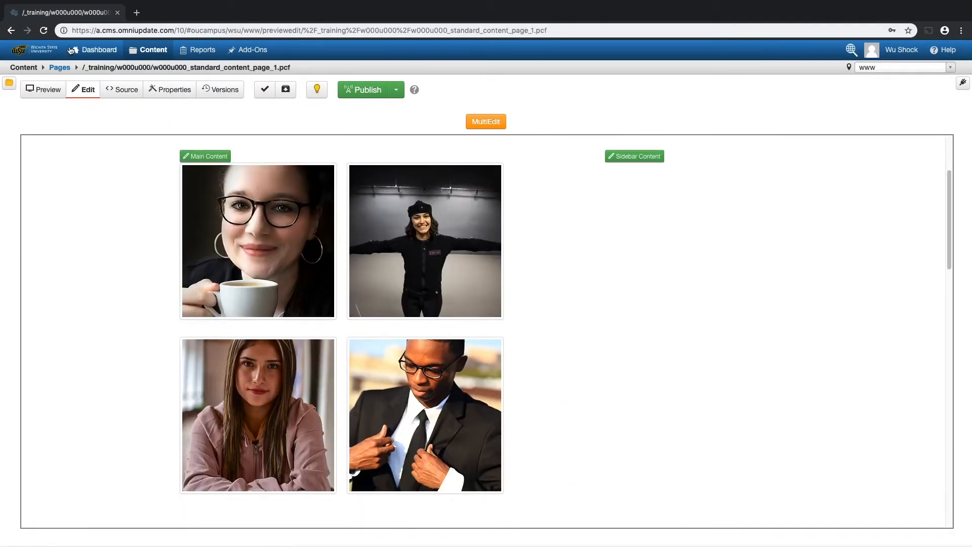
# - Reload the content page and scroll through to check the updated gallery
pyautogui.click(43, 31)
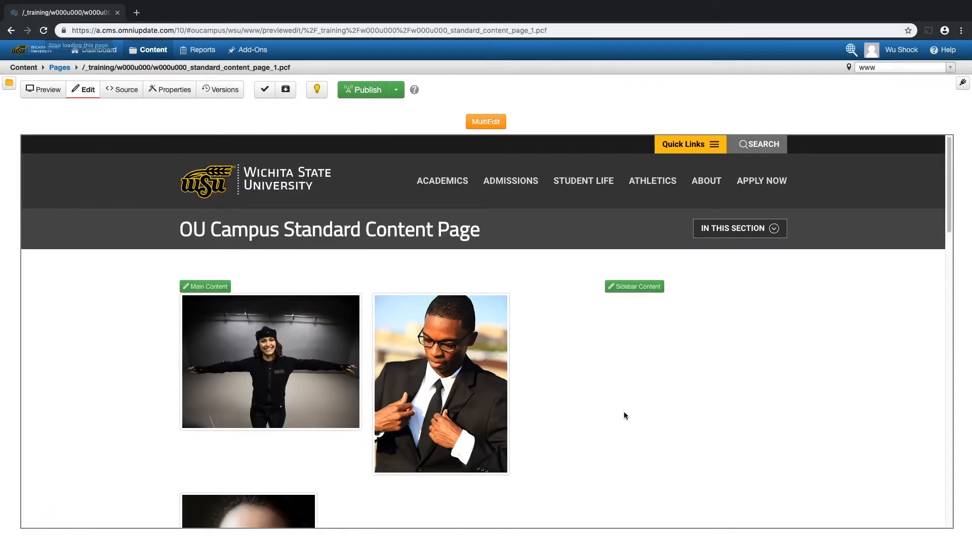
pyautogui.scroll(-3)
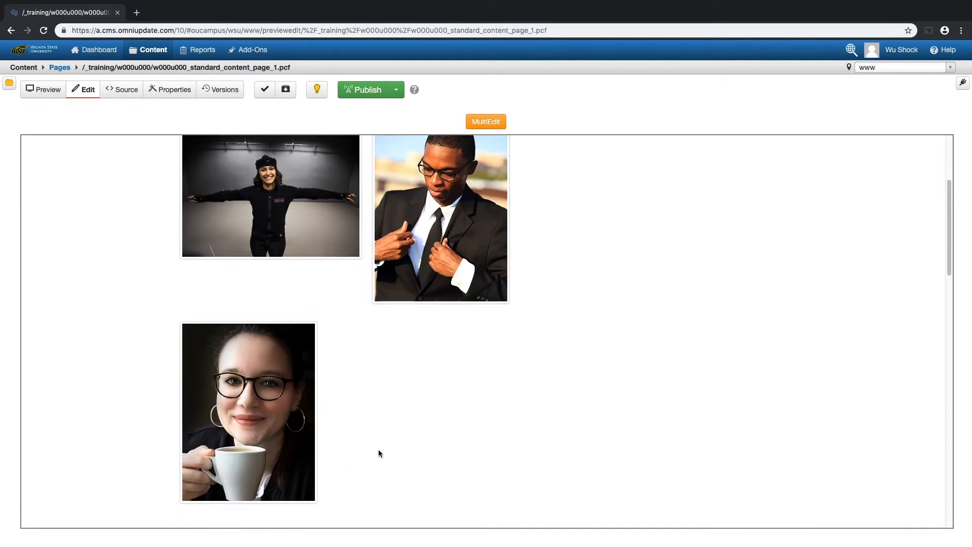
pyautogui.scroll(3)
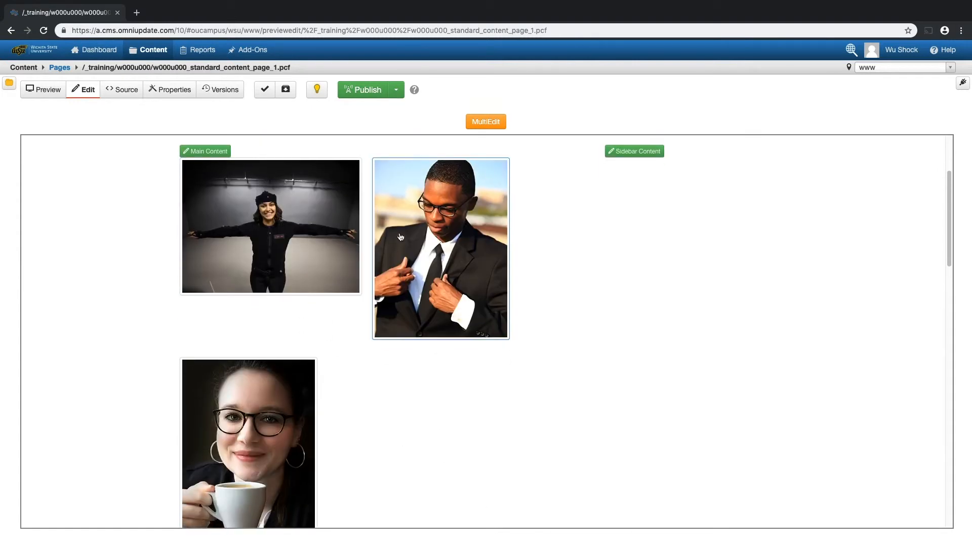
pyautogui.moveTo(844, 191)
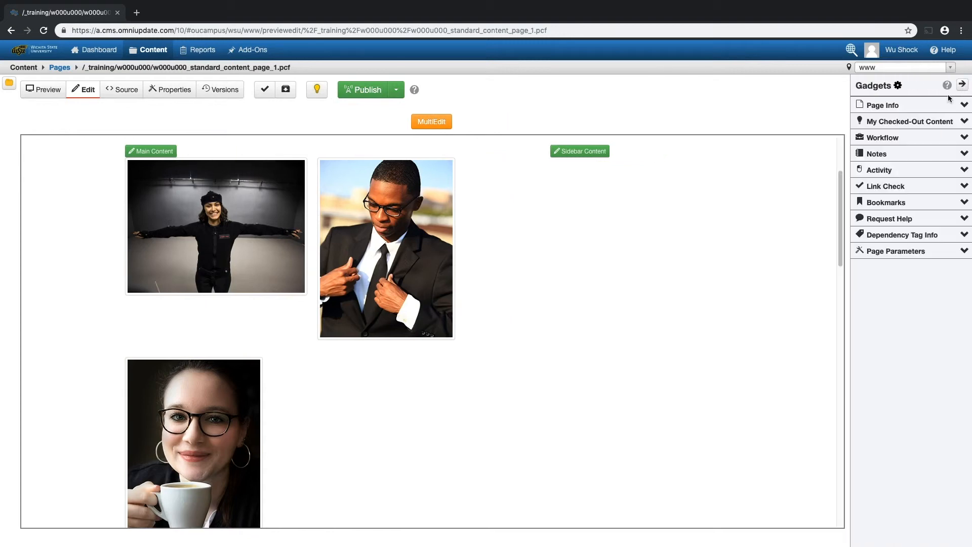
# - Open the live published page in a new tab from Gadgets > Page Info
pyautogui.click(882, 105)
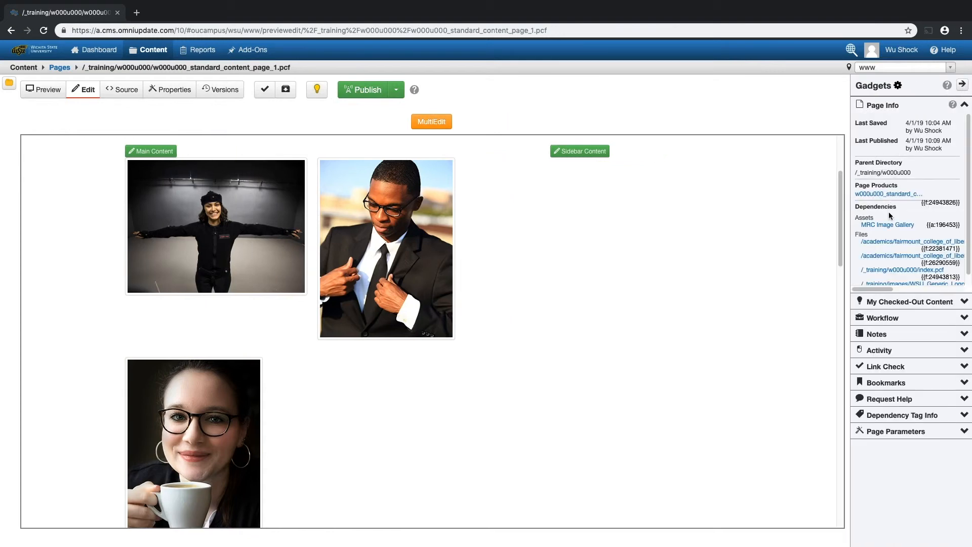
pyautogui.rightClick(887, 193)
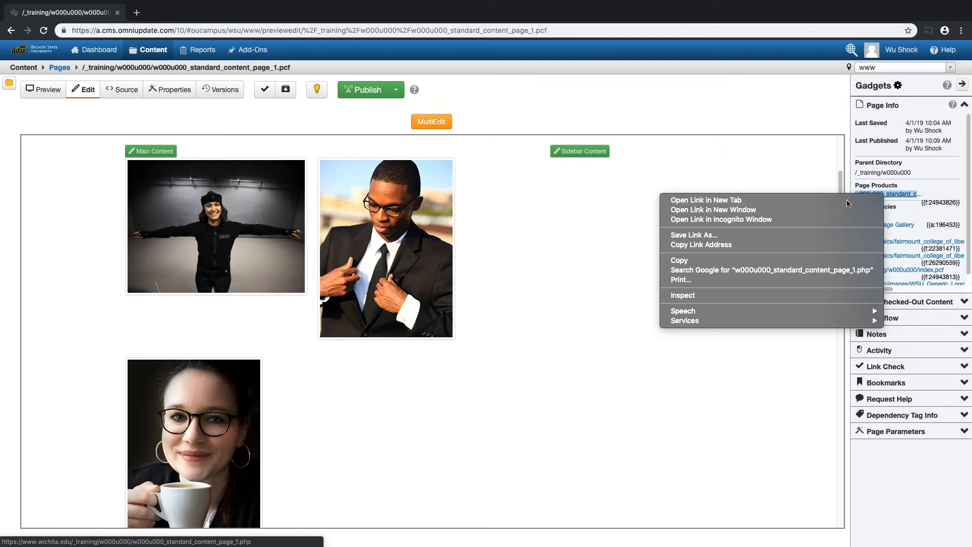
pyautogui.click(705, 199)
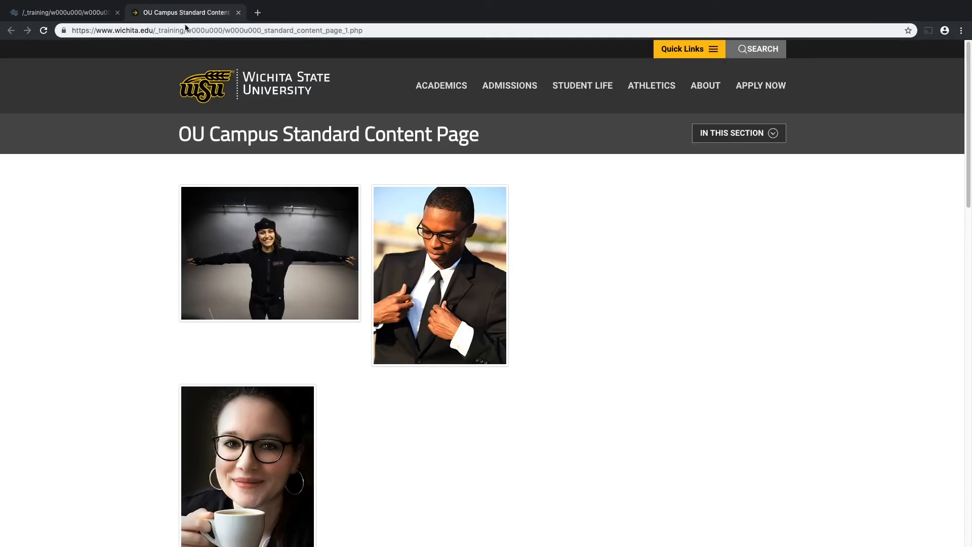
pyautogui.moveTo(463, 367)
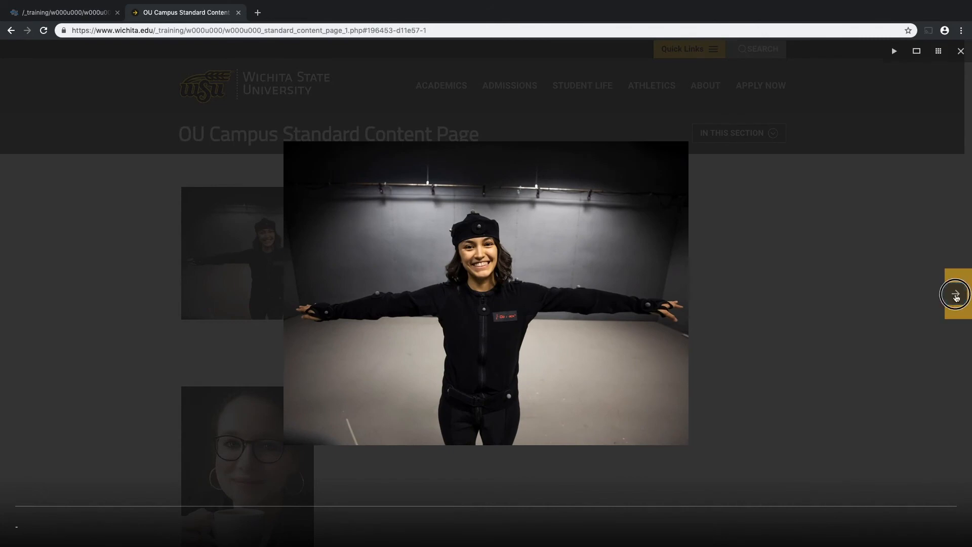
pyautogui.click(955, 294)
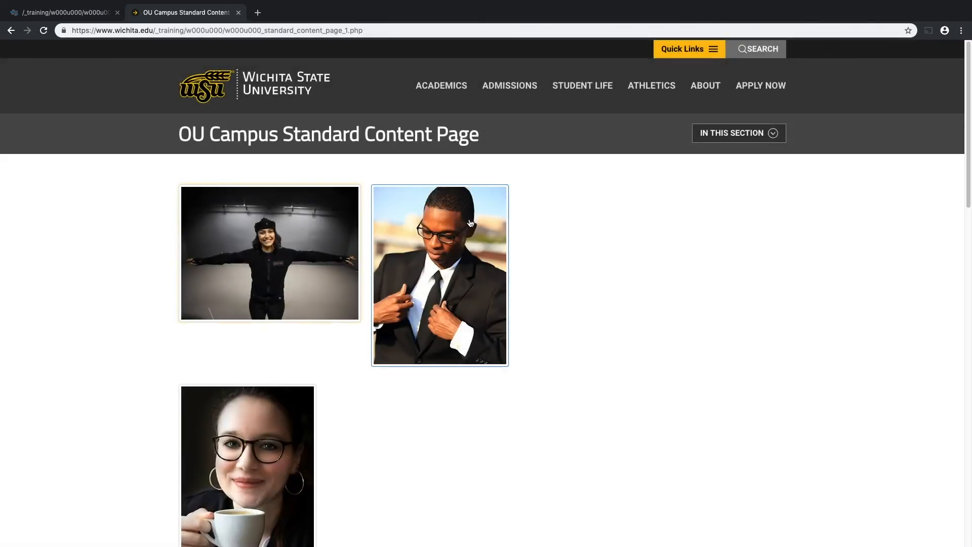